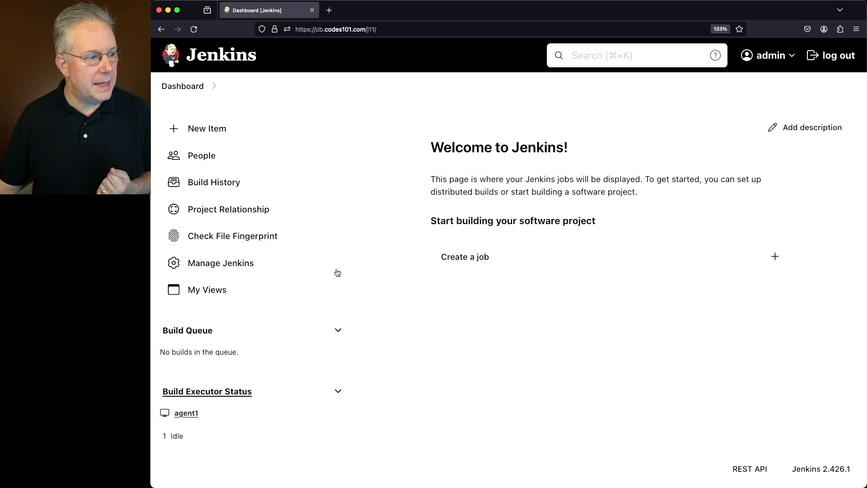
Go to Manage Jenkins and reach the Security settings page
{"action": "left_click", "coordinate": [221, 263]}
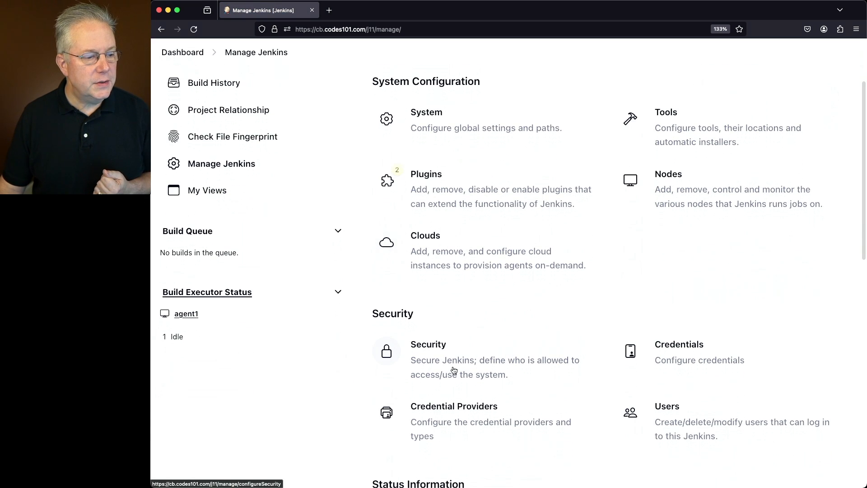
{"action": "left_click", "coordinate": [428, 345]}
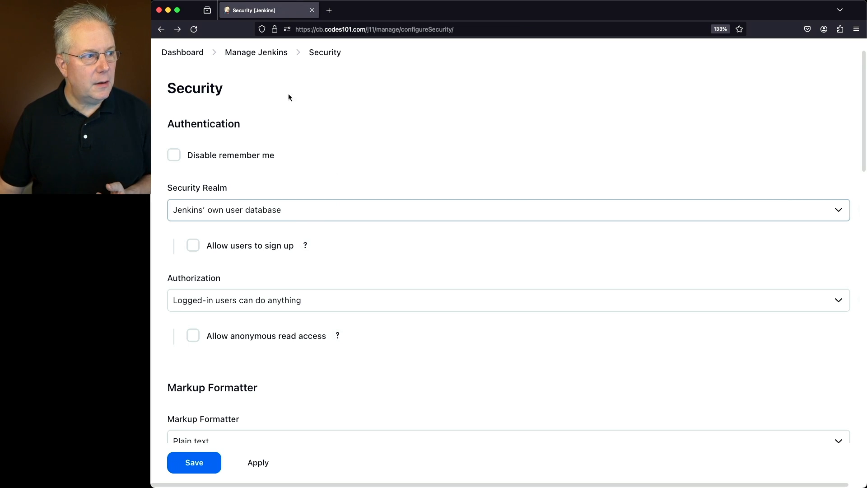
Return to Manage Jenkins and show the Users list of Jenkins' own user database
{"action": "left_click", "coordinate": [161, 29]}
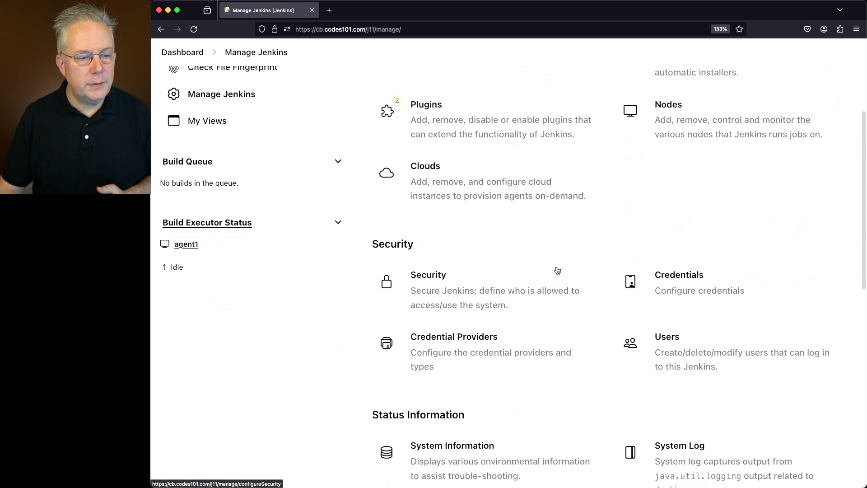
{"action": "left_click", "coordinate": [667, 337]}
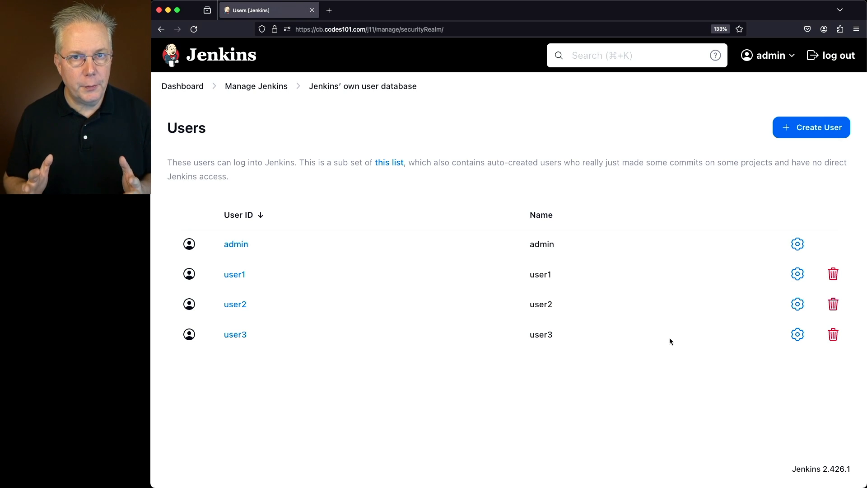
{"action": "mouse_move", "coordinate": [696, 423]}
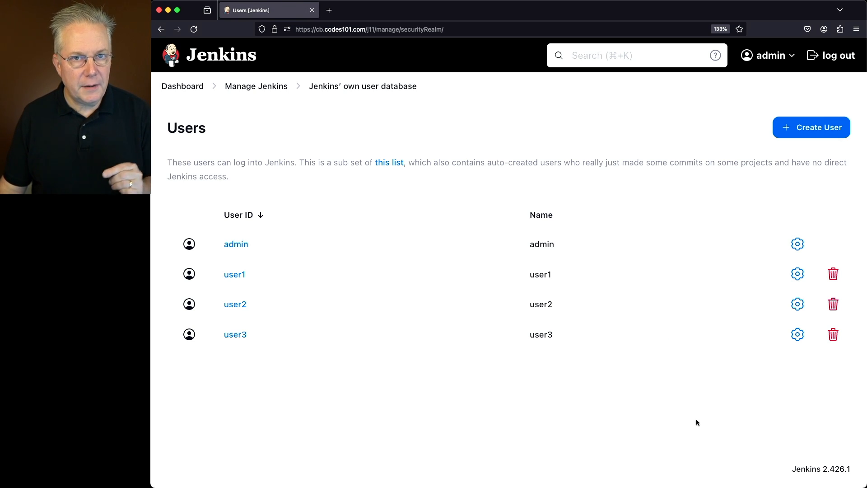
{"action": "mouse_move", "coordinate": [235, 335]}
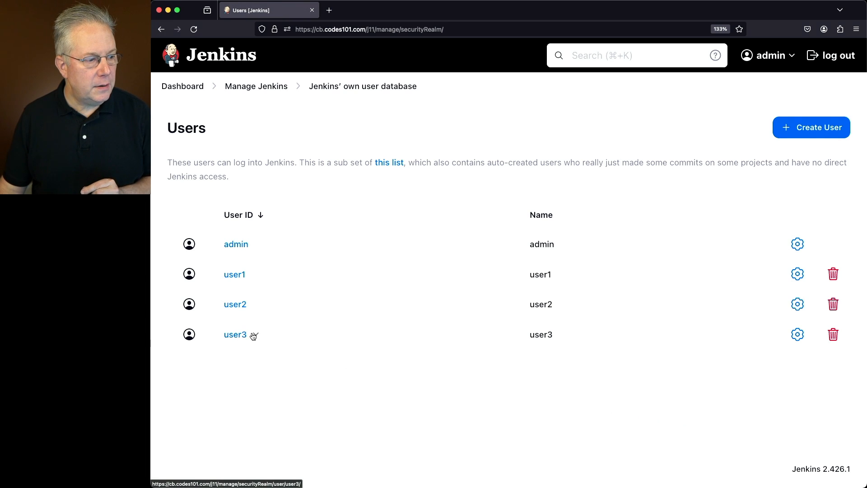
{"action": "left_click", "coordinate": [235, 334]}
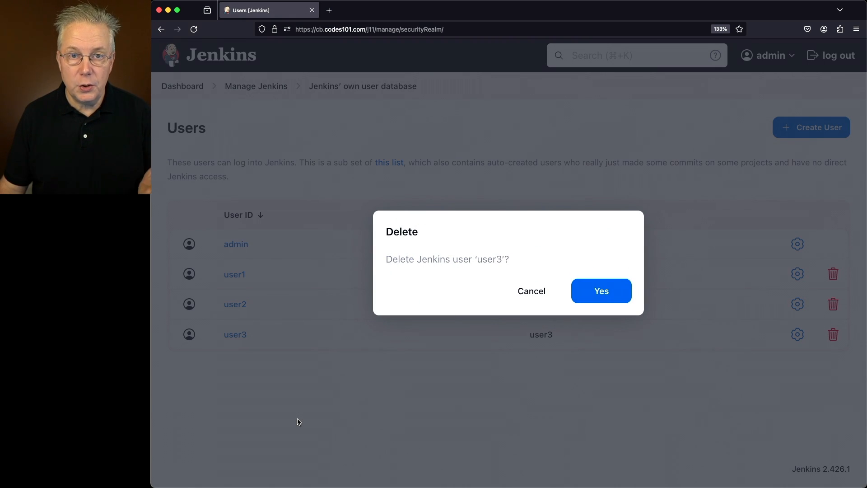
{"action": "mouse_move", "coordinate": [470, 270]}
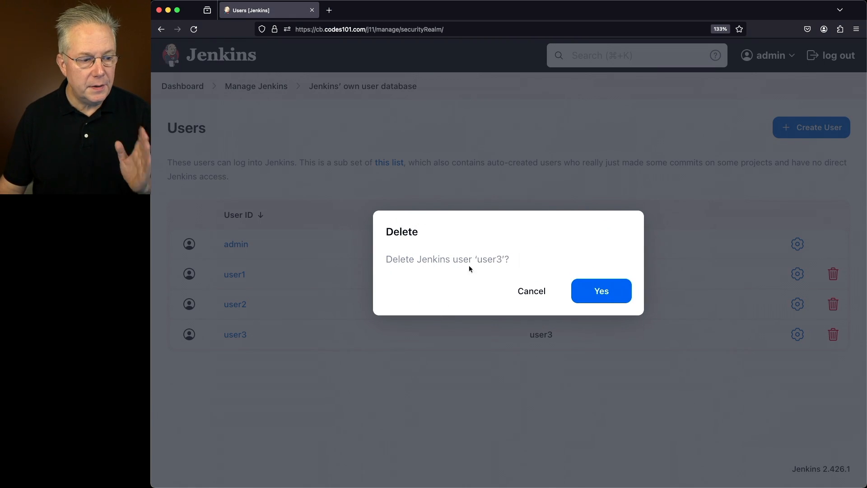
{"action": "left_click", "coordinate": [531, 290]}
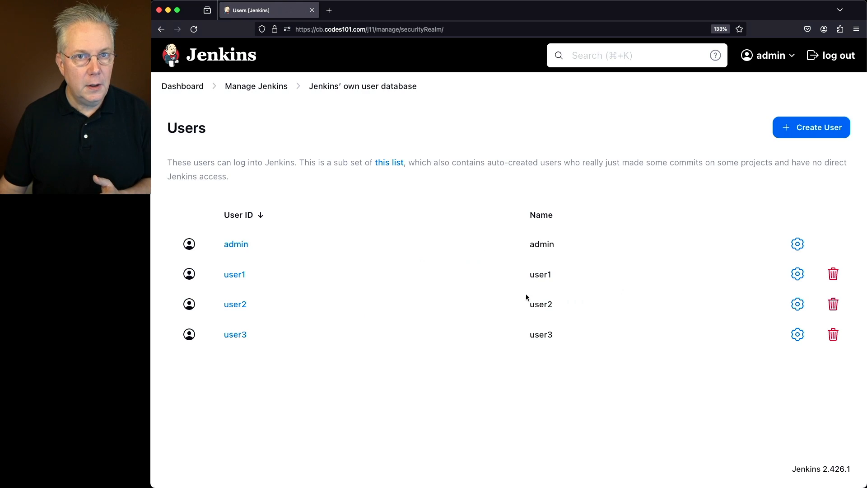
{"action": "left_click", "coordinate": [256, 336]}
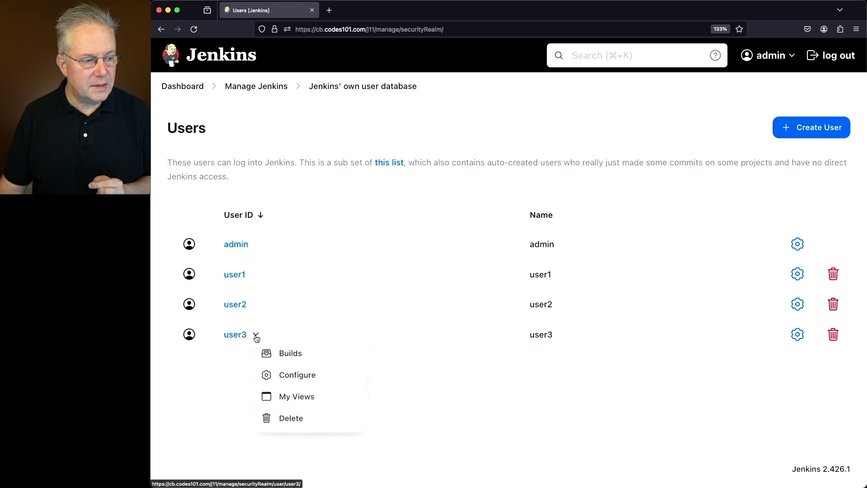
From user3's configuration page, start a deletion and cancel it so user3 remains
{"action": "left_click", "coordinate": [661, 389]}
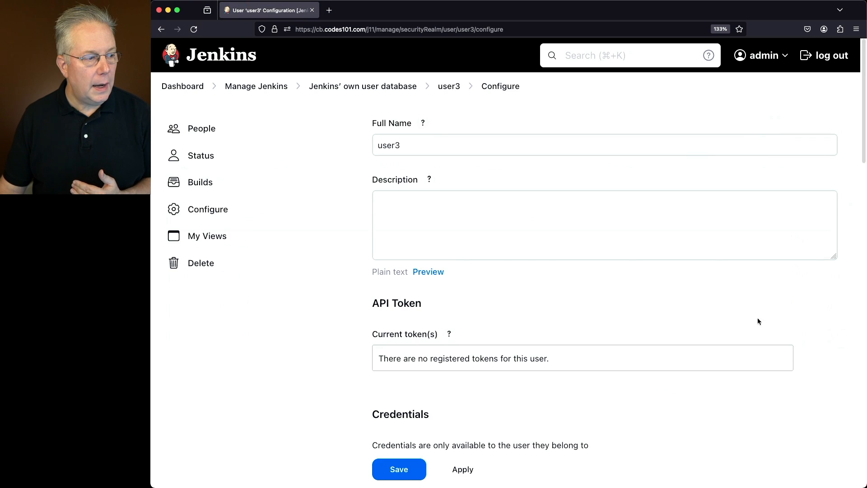
{"action": "mouse_move", "coordinate": [218, 270]}
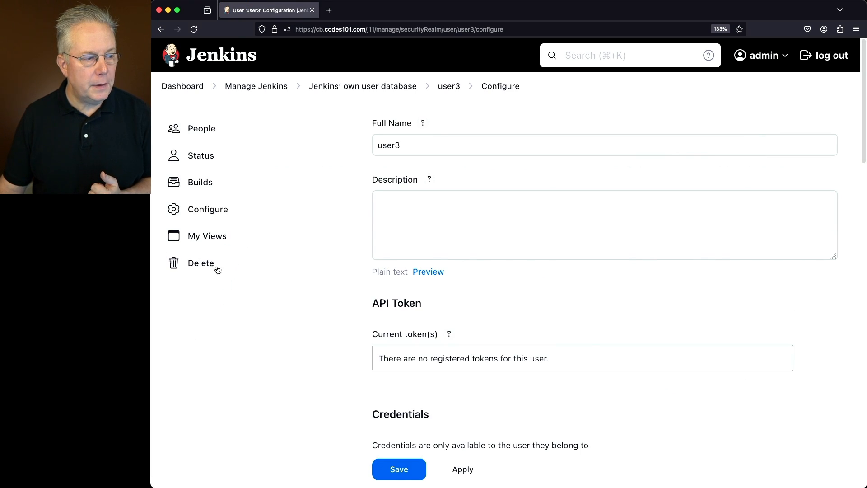
{"action": "left_click", "coordinate": [201, 263]}
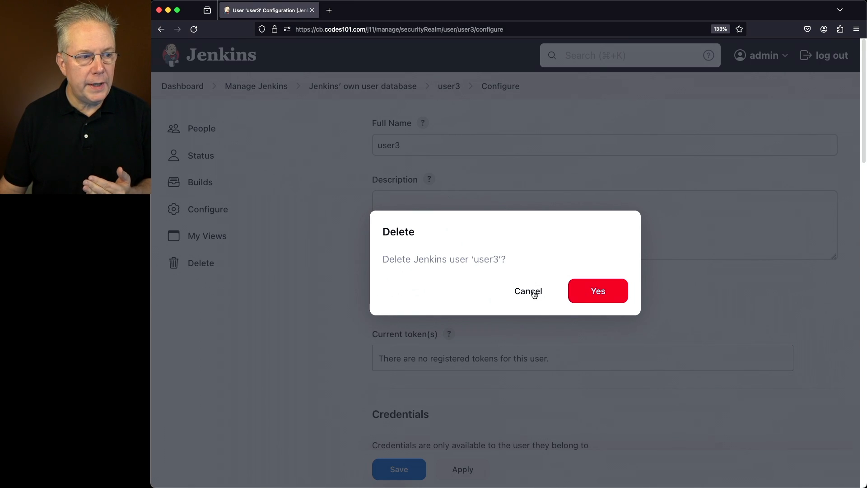
{"action": "left_click", "coordinate": [527, 291]}
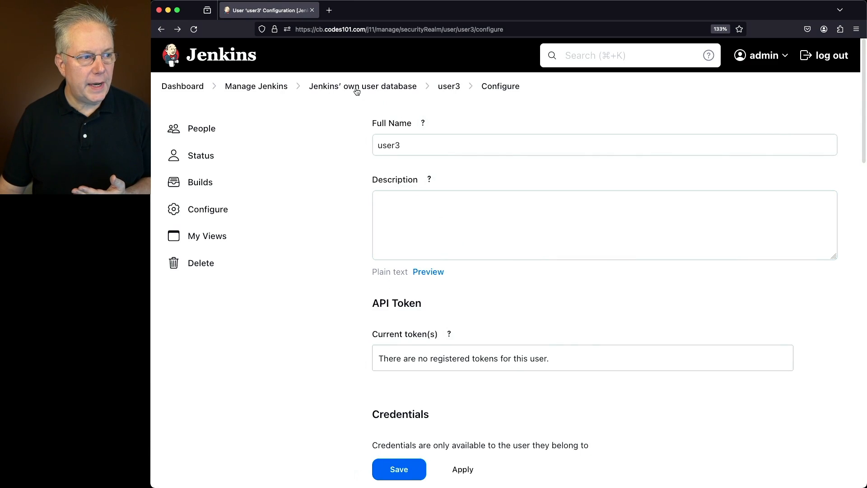
Back on the Users list, delete user3 and confirm, leaving admin, user1 and user2
{"action": "left_click", "coordinate": [364, 87]}
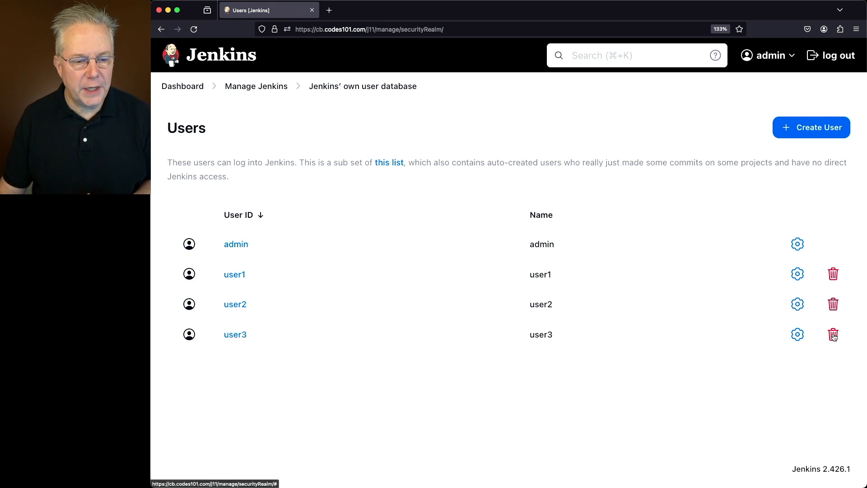
{"action": "left_click", "coordinate": [833, 335]}
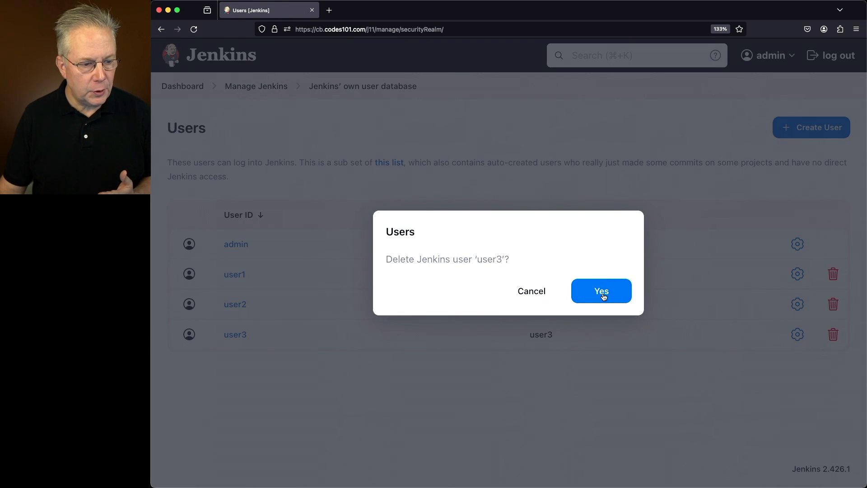
{"action": "left_click", "coordinate": [601, 291]}
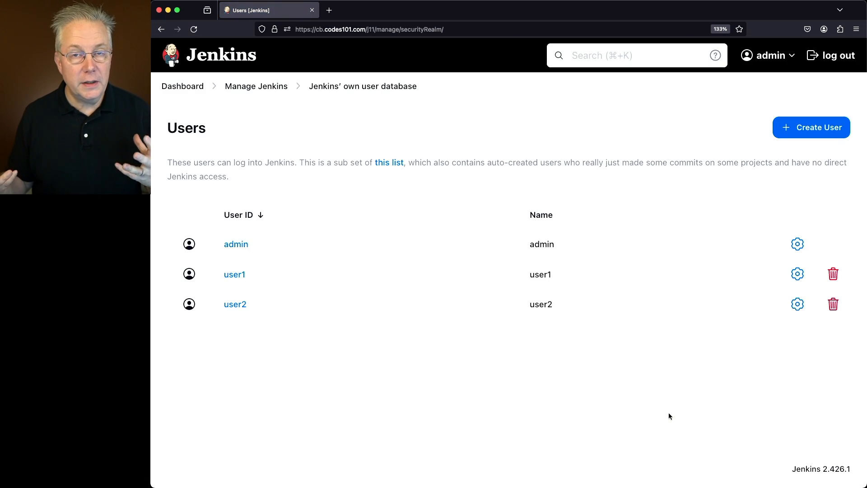